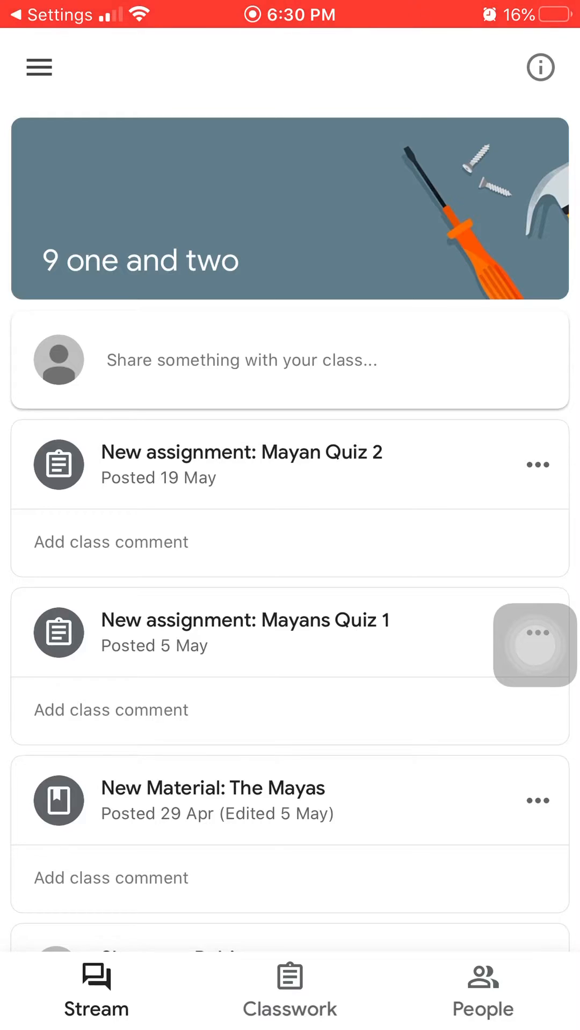
# Show the class's classwork list with the Mayan quizzes and The Mayas material.
pyautogui.click(288, 989)
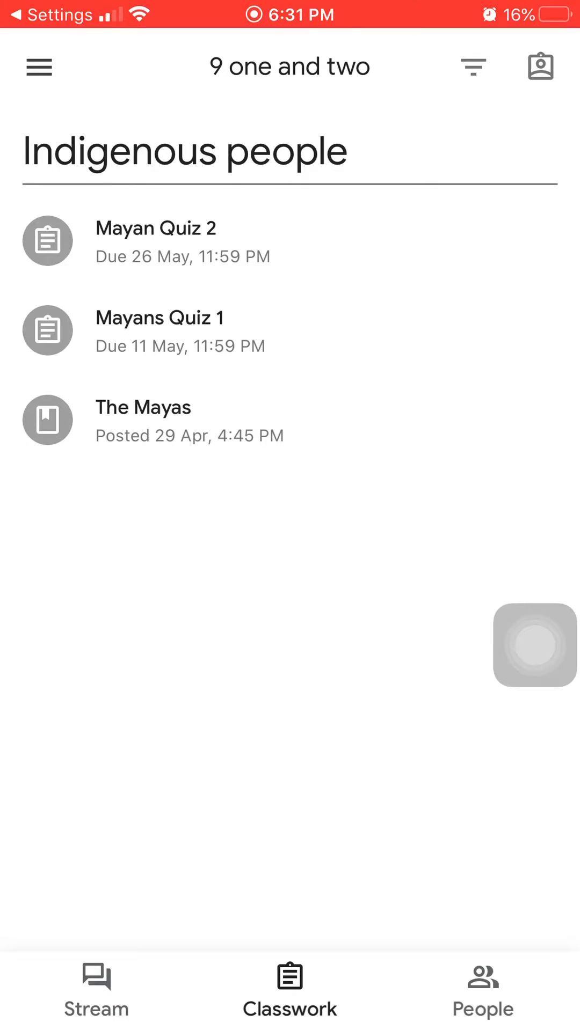
pyautogui.click(472, 67)
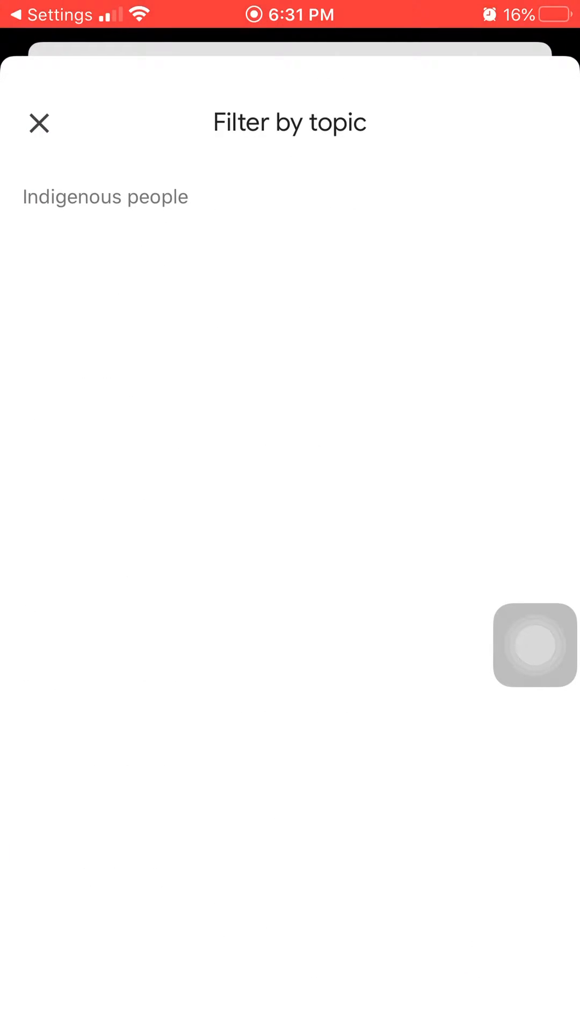
pyautogui.click(105, 197)
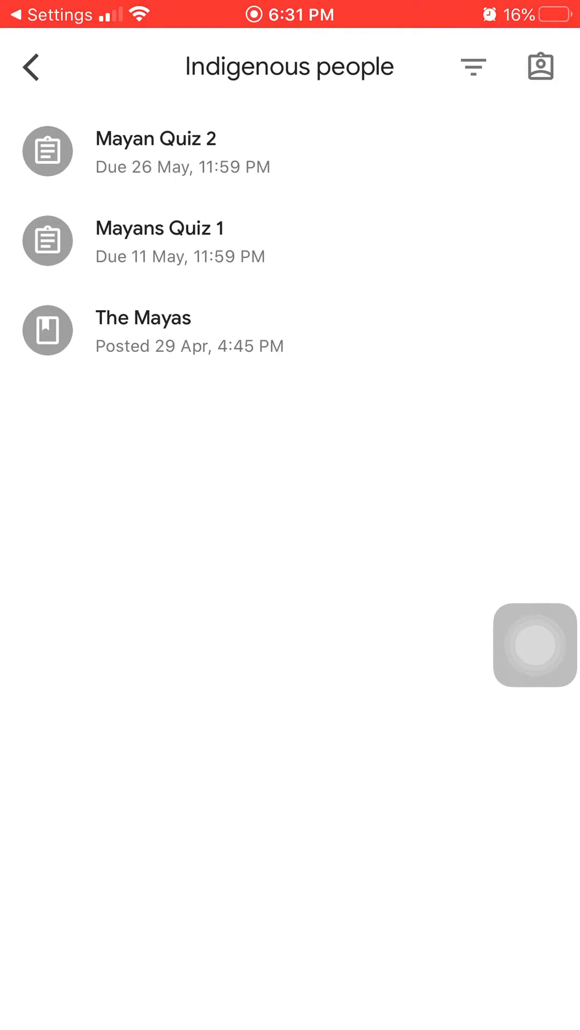
pyautogui.click(33, 66)
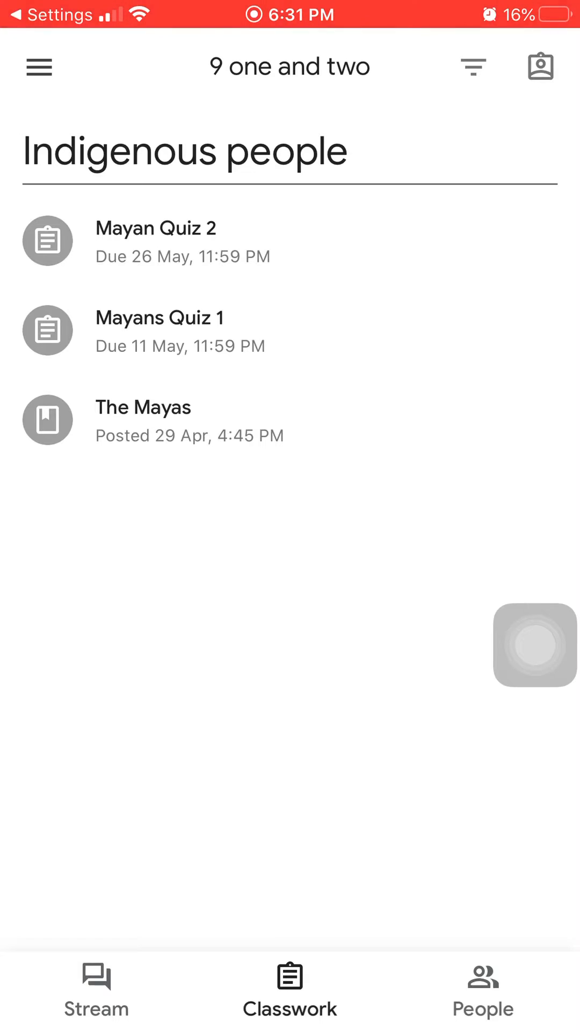
pyautogui.click(538, 66)
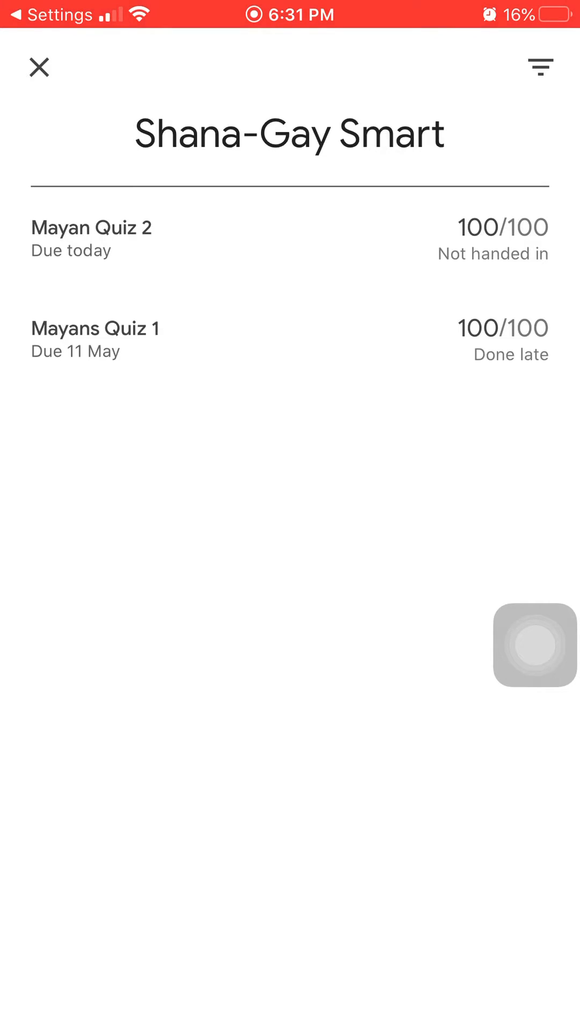
pyautogui.click(37, 69)
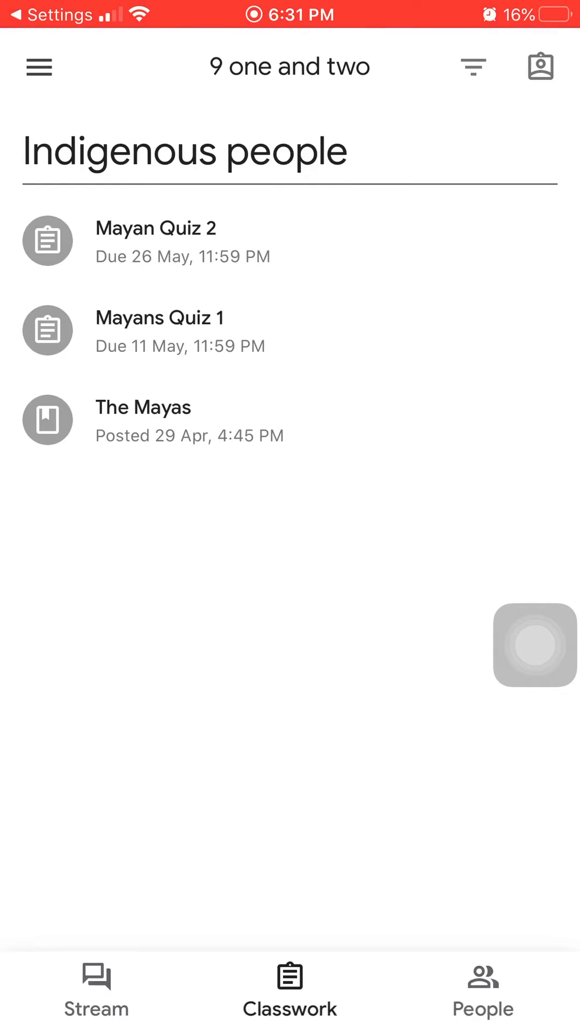
# Return via the stream and classwork to the grades summary showing both Mayan quizzes at 100/100.
pyautogui.click(39, 66)
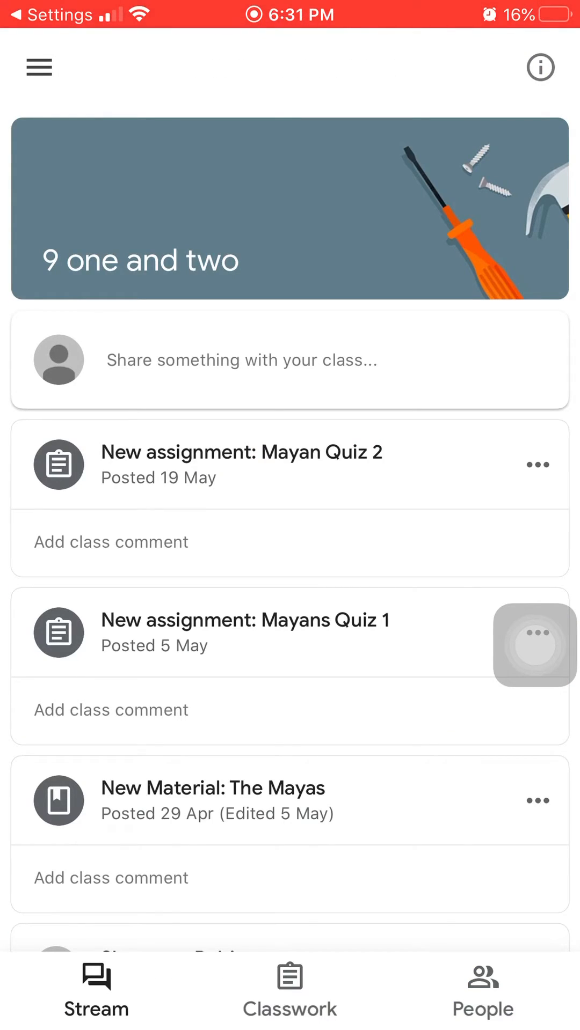
pyautogui.click(288, 989)
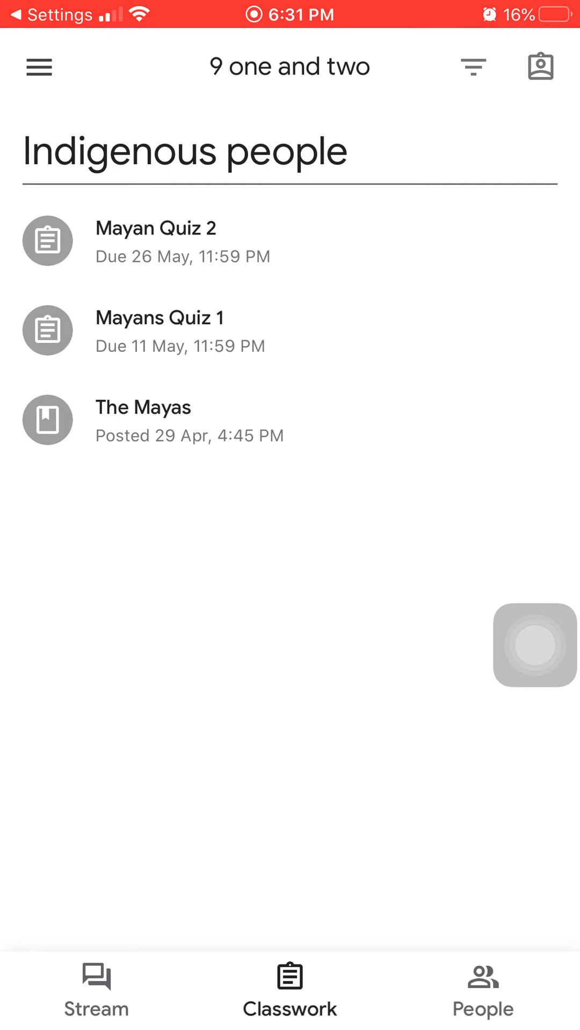
pyautogui.click(540, 66)
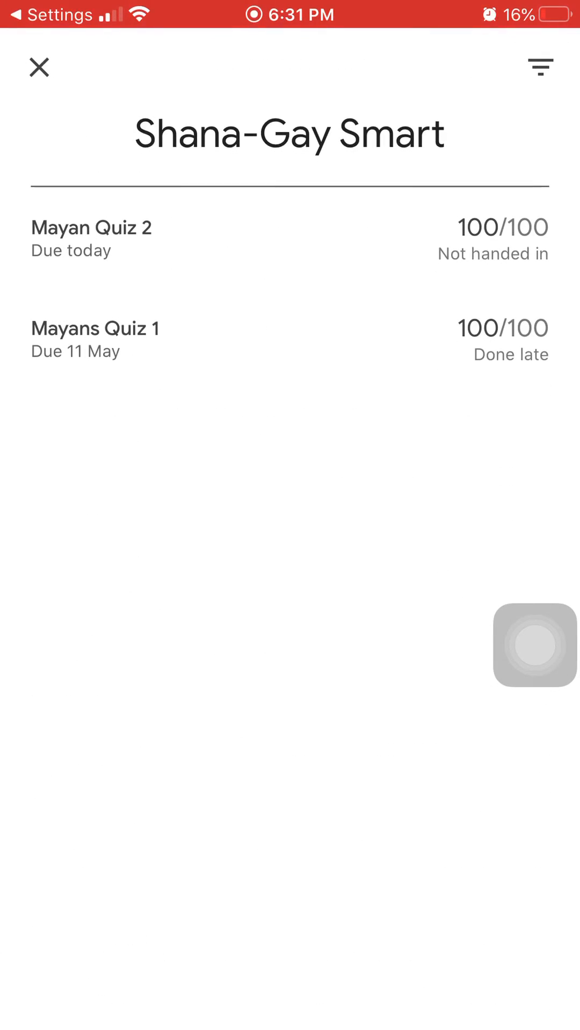